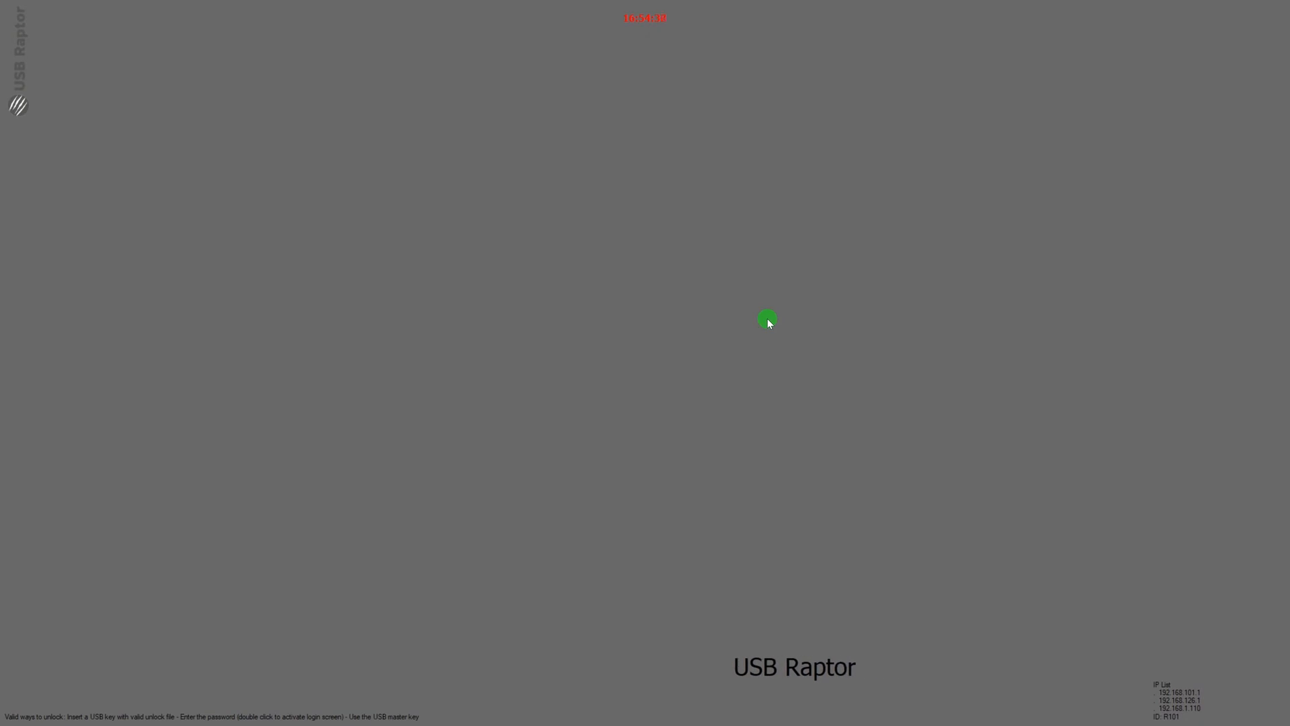
Enter the preset password on USB Raptor's login screen and unlock the PC to the desktop
double_click(768, 320)
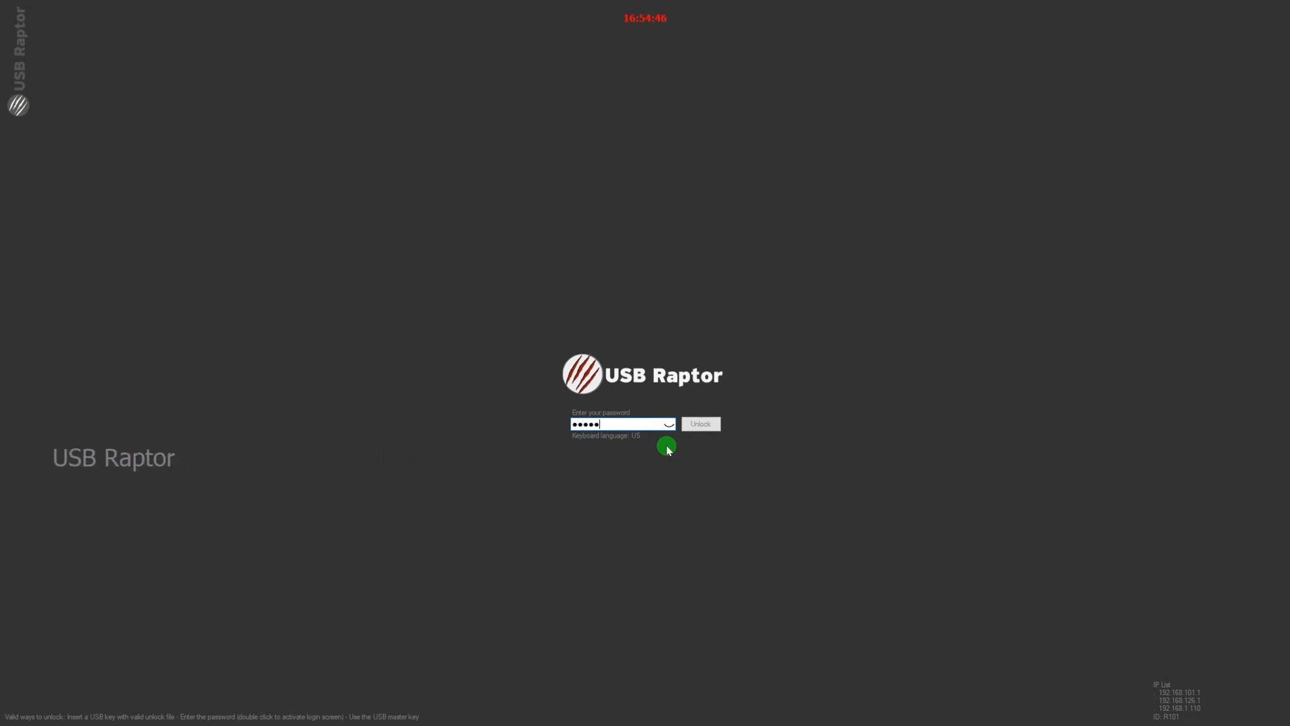
left_click(699, 423)
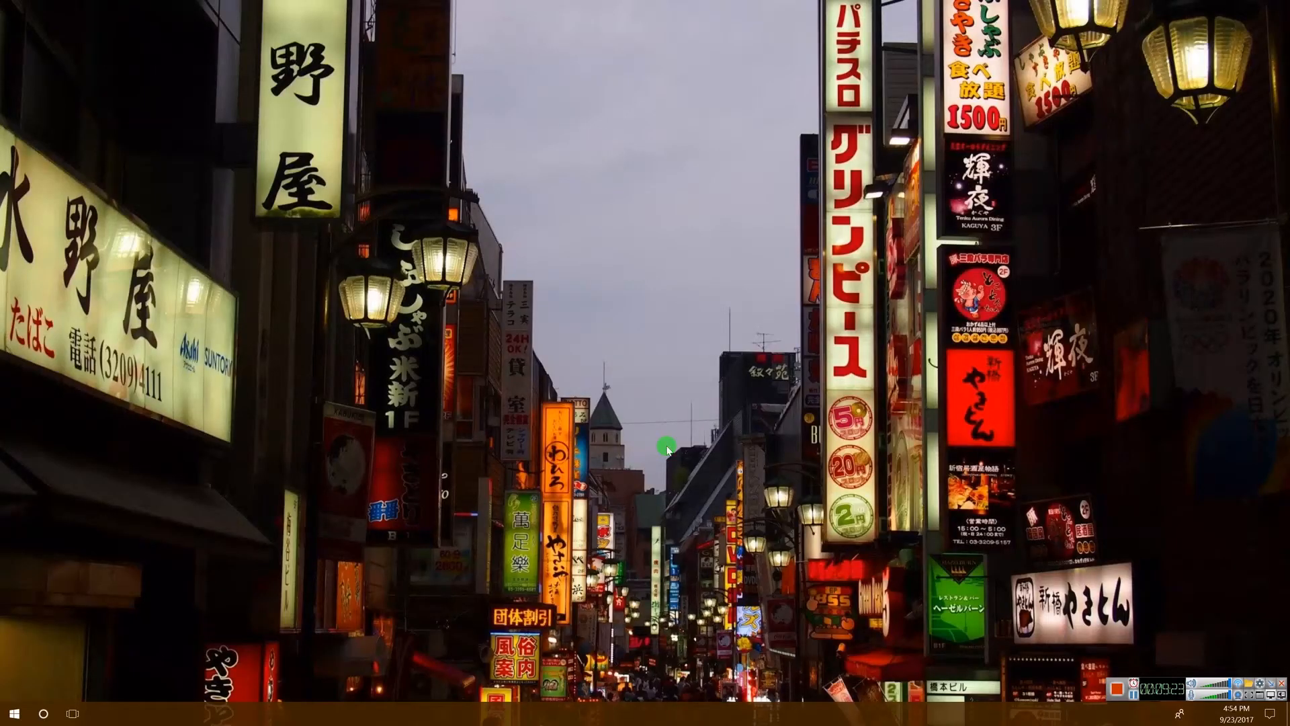